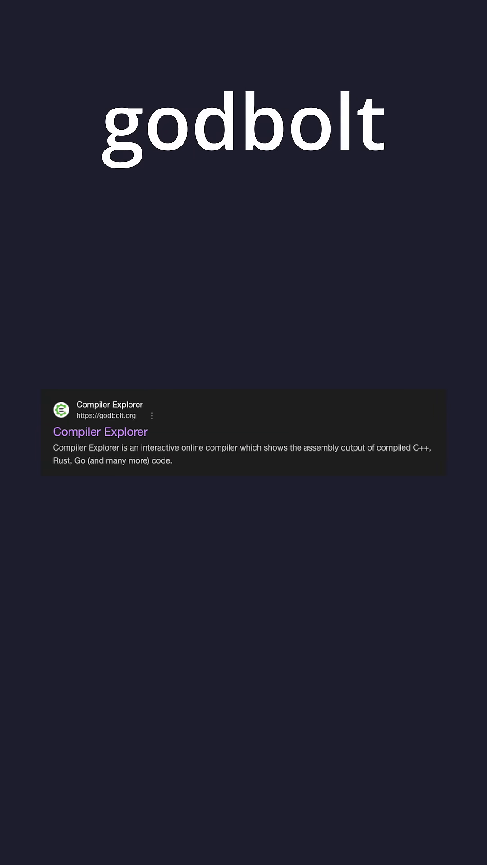
Load godbolt.org from the search results, showing the default C square(int num) function returning num * num.
left_click(100, 431)
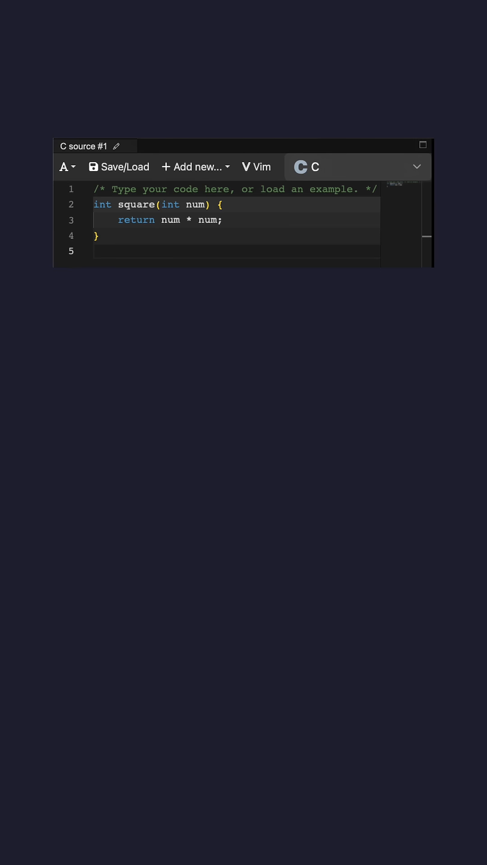